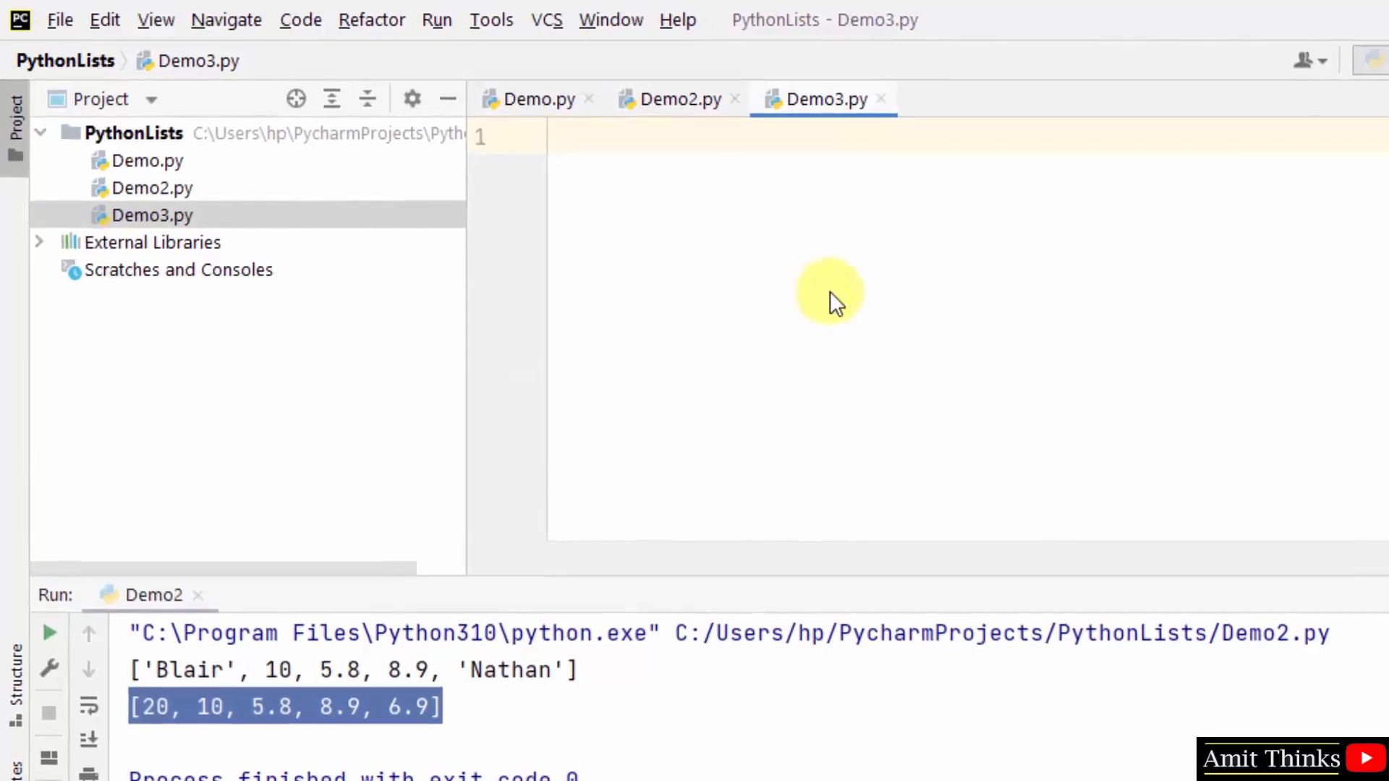
# Add the comment '# Access values from a List' to the empty Demo3.py
pyautogui.click(557, 134)
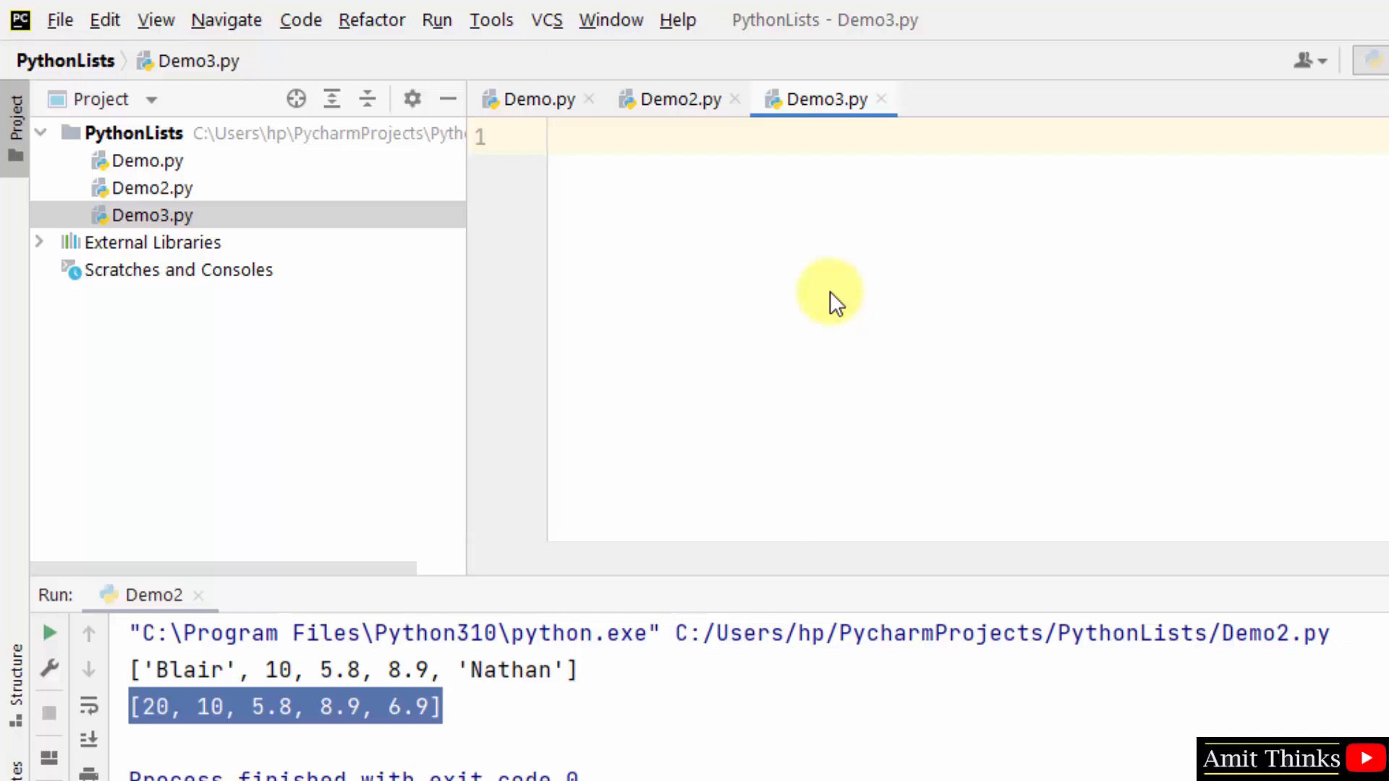
pyautogui.write('#')
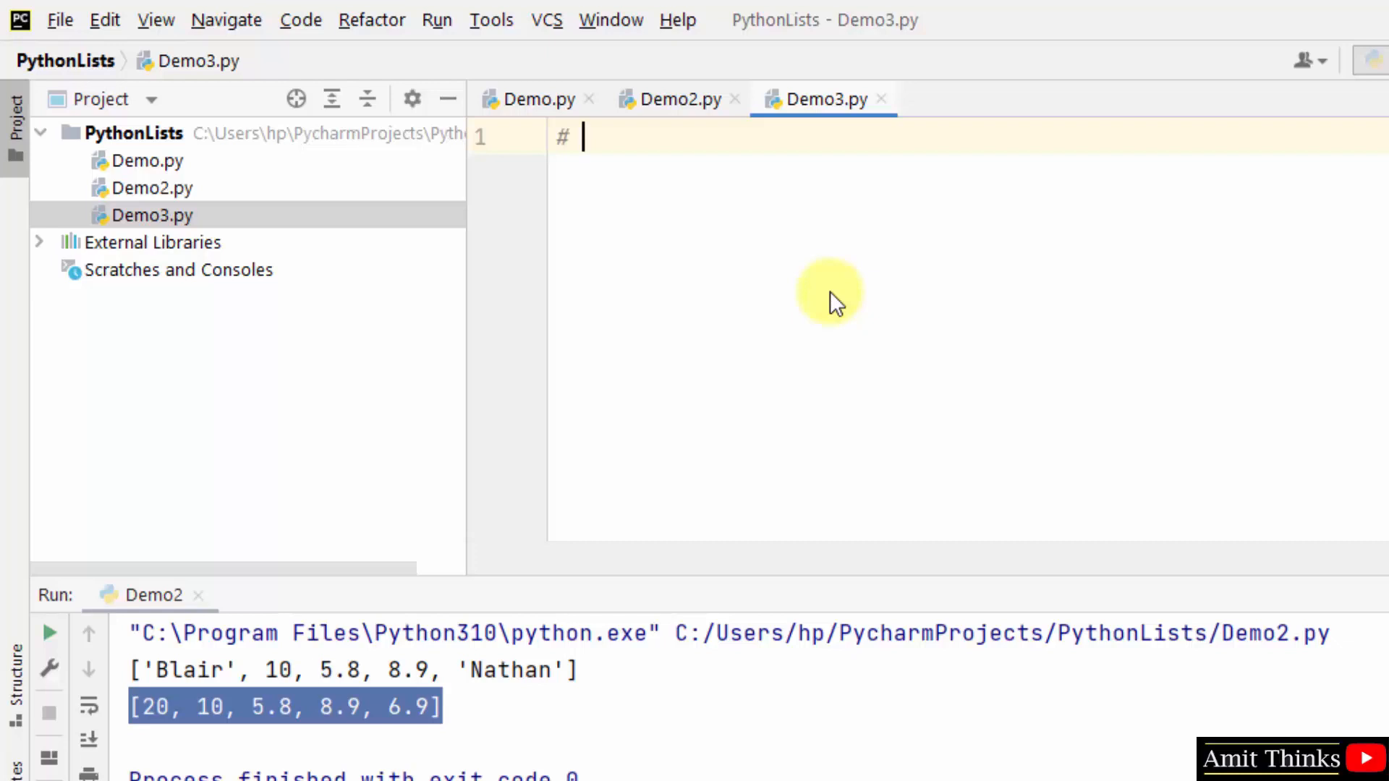
pyautogui.write('Access')
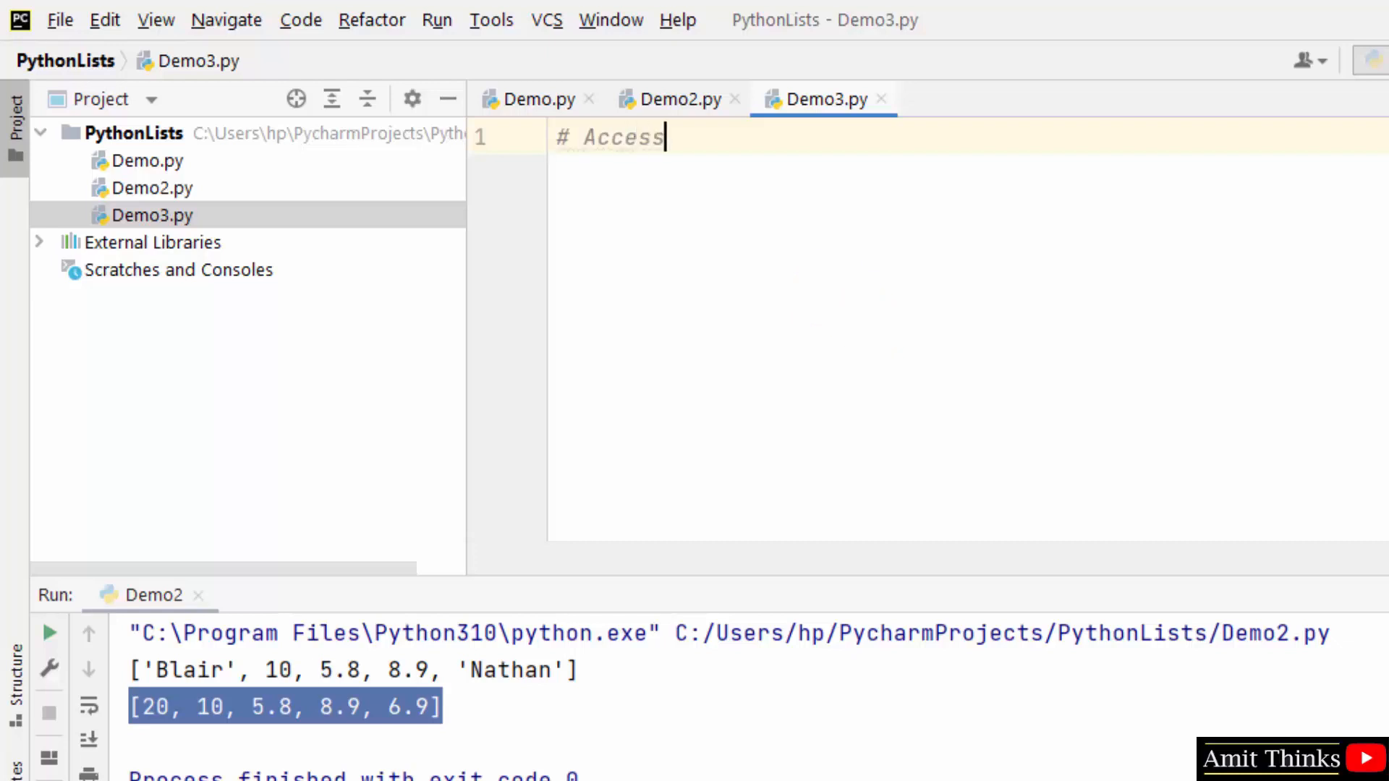
pyautogui.write('values from a')
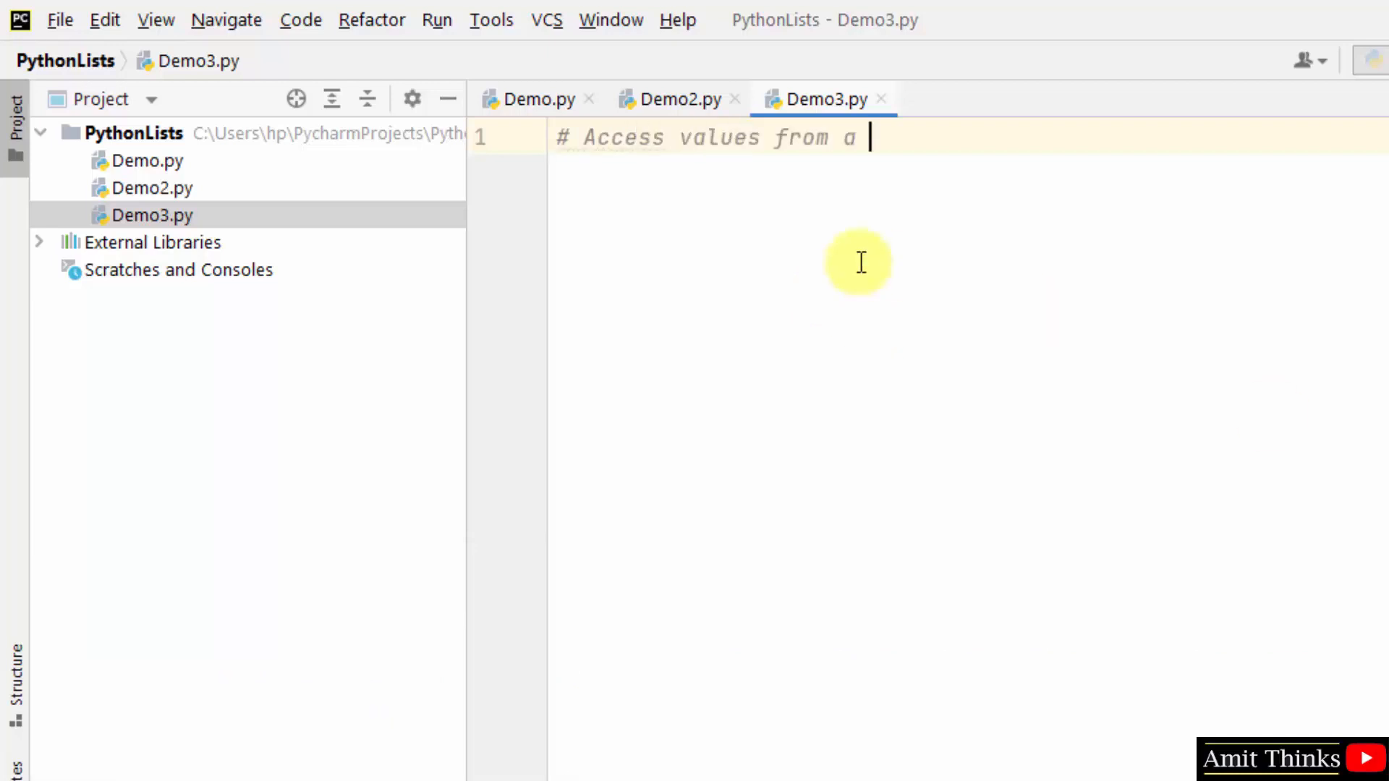
pyautogui.write('List')
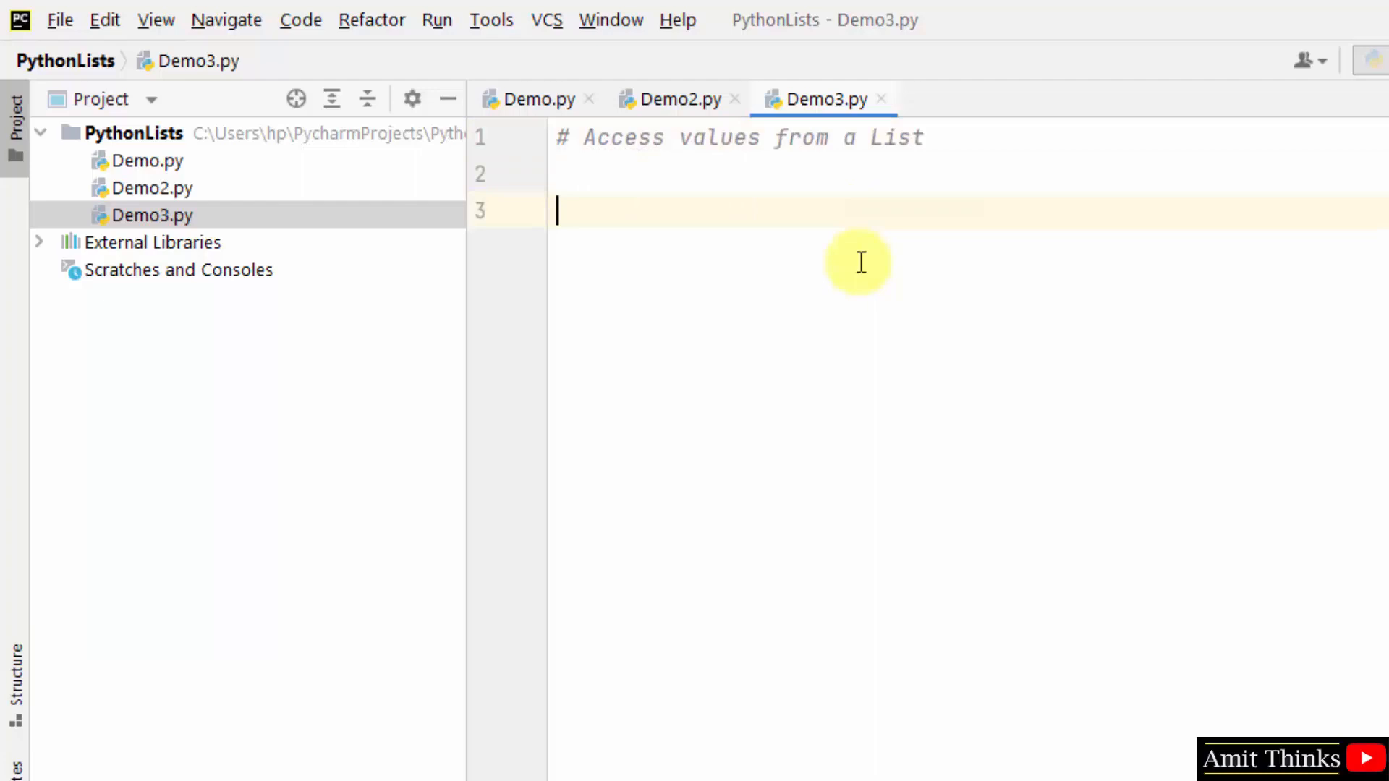
# Define mylist with Nathan, Darren, Blair, Stacey, Bryce and start a print() call
pyautogui.write('mylist')
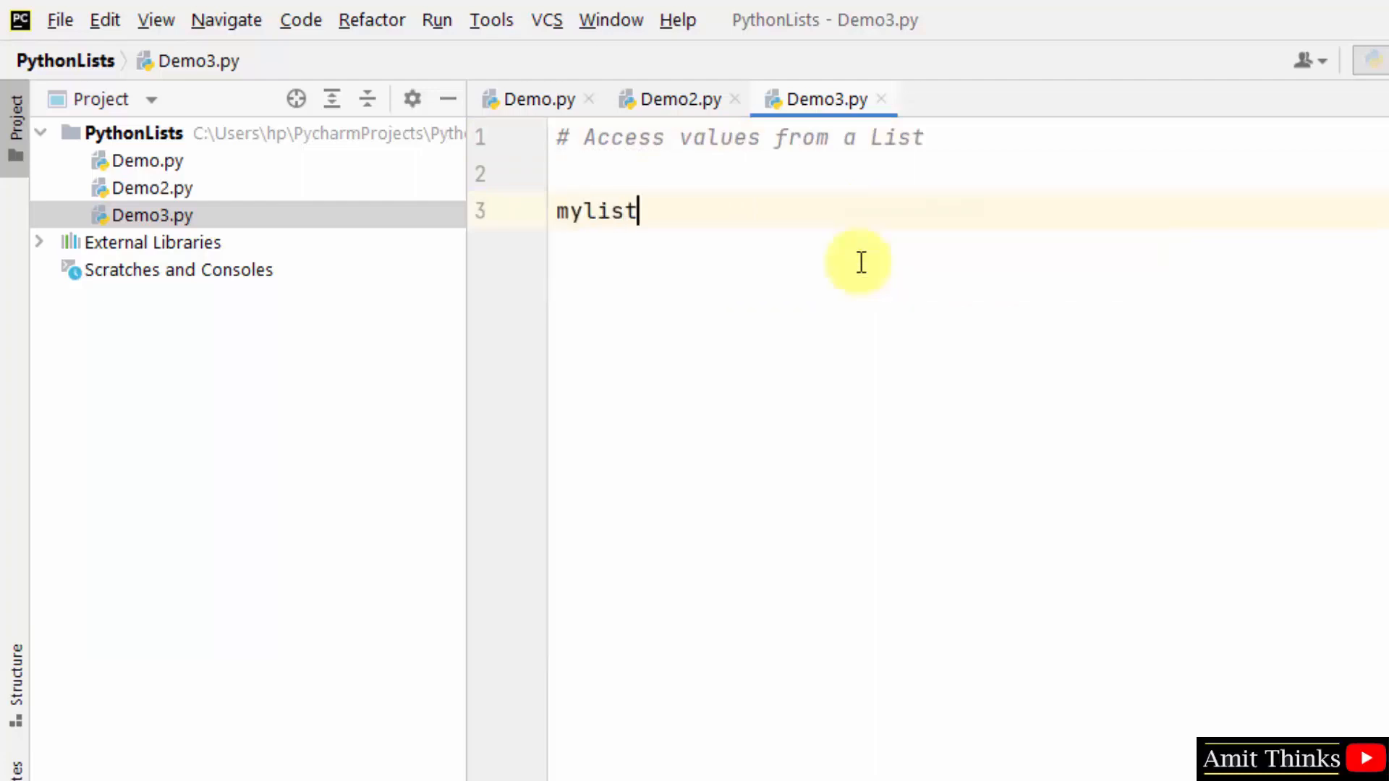
pyautogui.write('= ["Nathan", "Darren", "Blair", "Stacey", "Bryce"]')
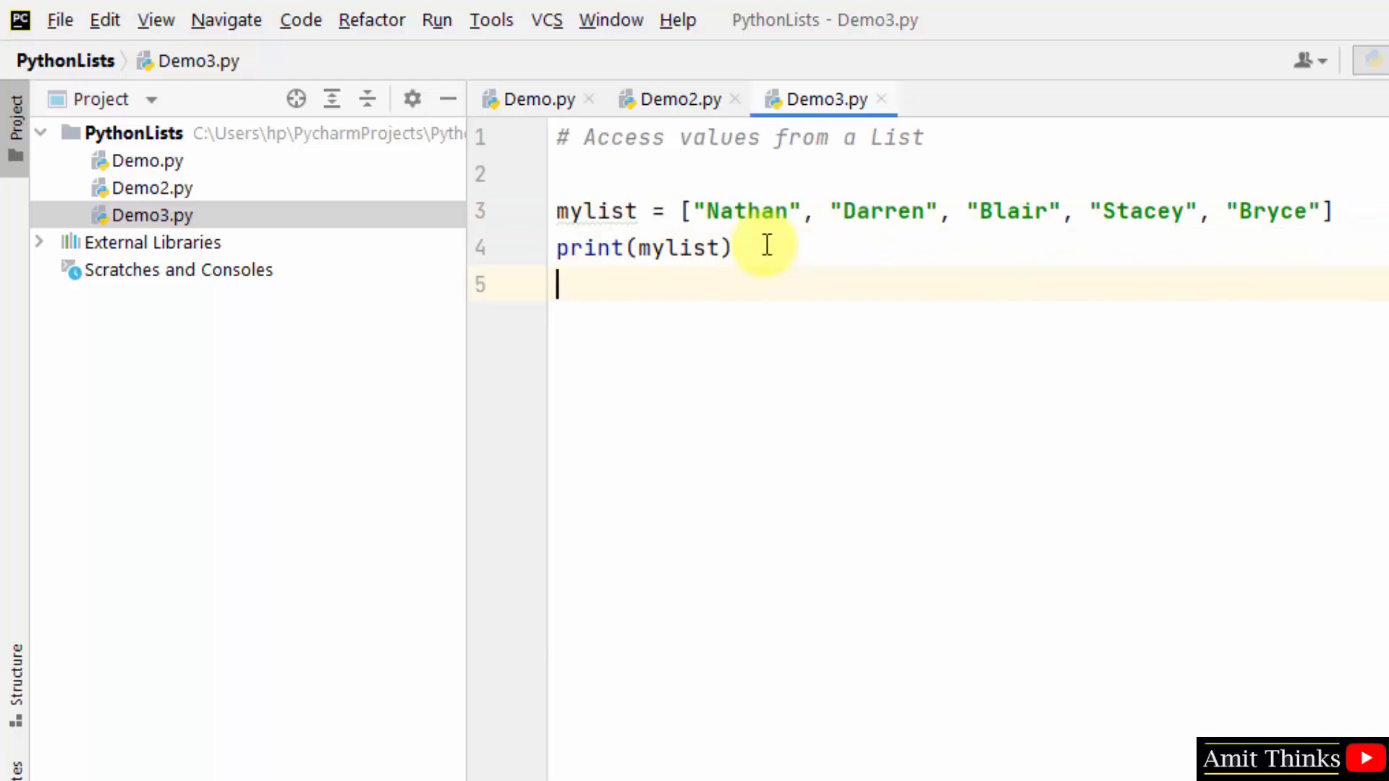
pyautogui.write('print()')
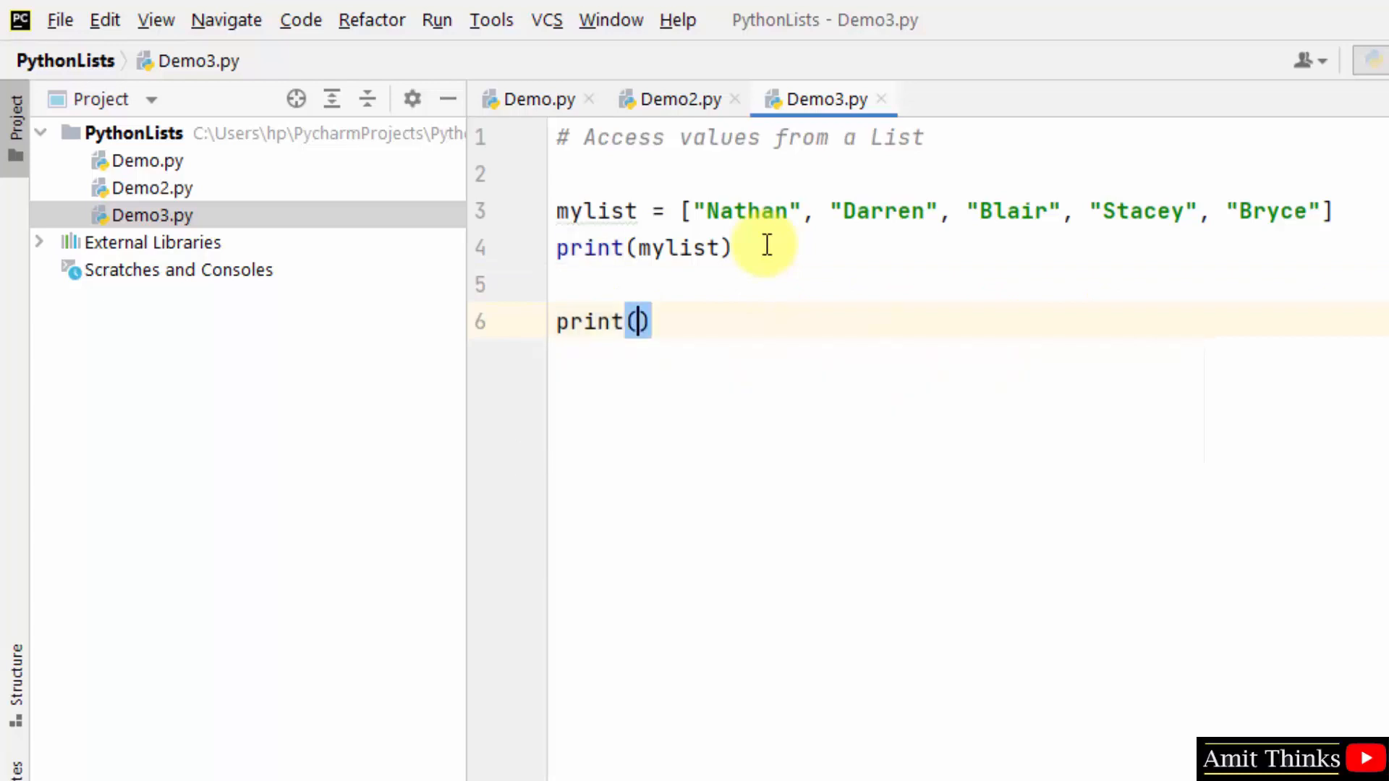
# Complete print(mylist[2]) and run Demo3, outputting the full list followed by Blair
pyautogui.write('mylist')
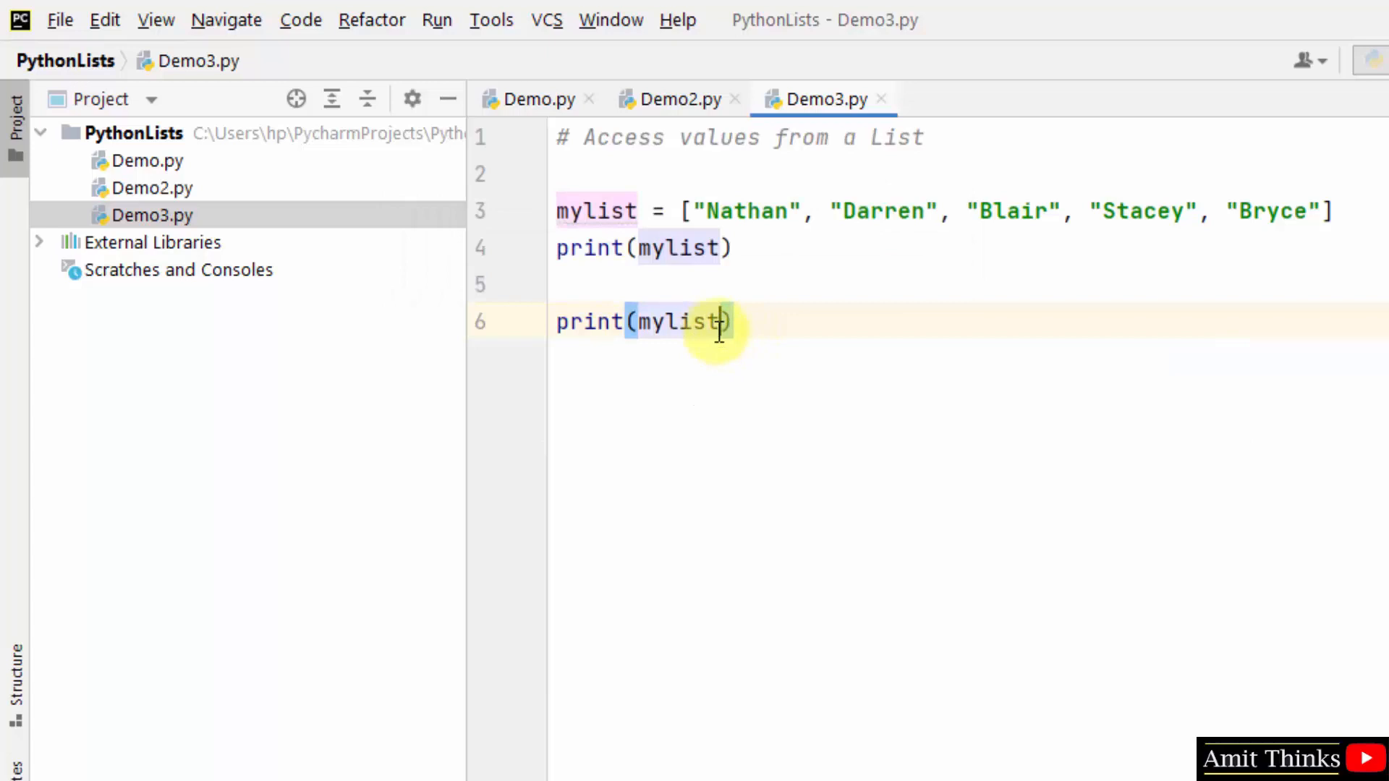
pyautogui.write('[]')
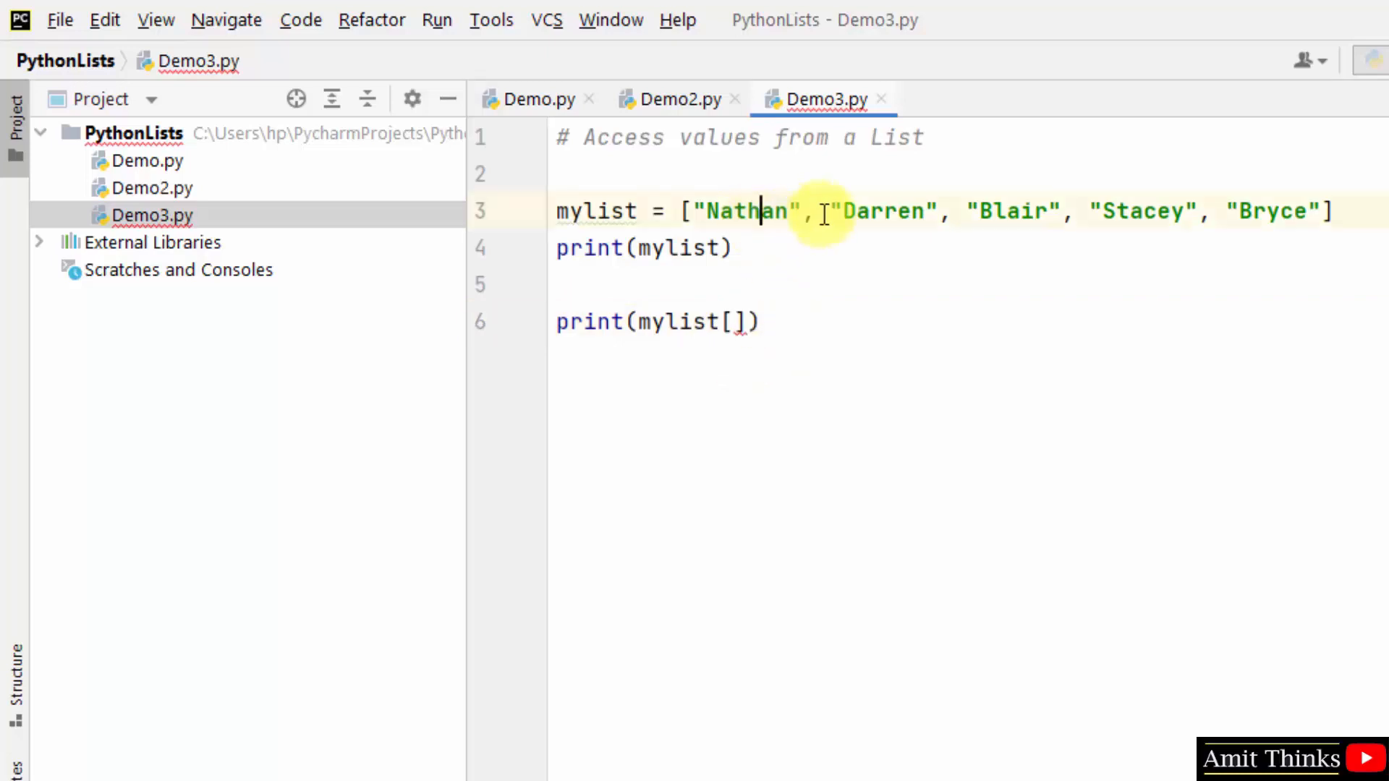
pyautogui.doubleClick(1013, 211)
pyautogui.write('2')
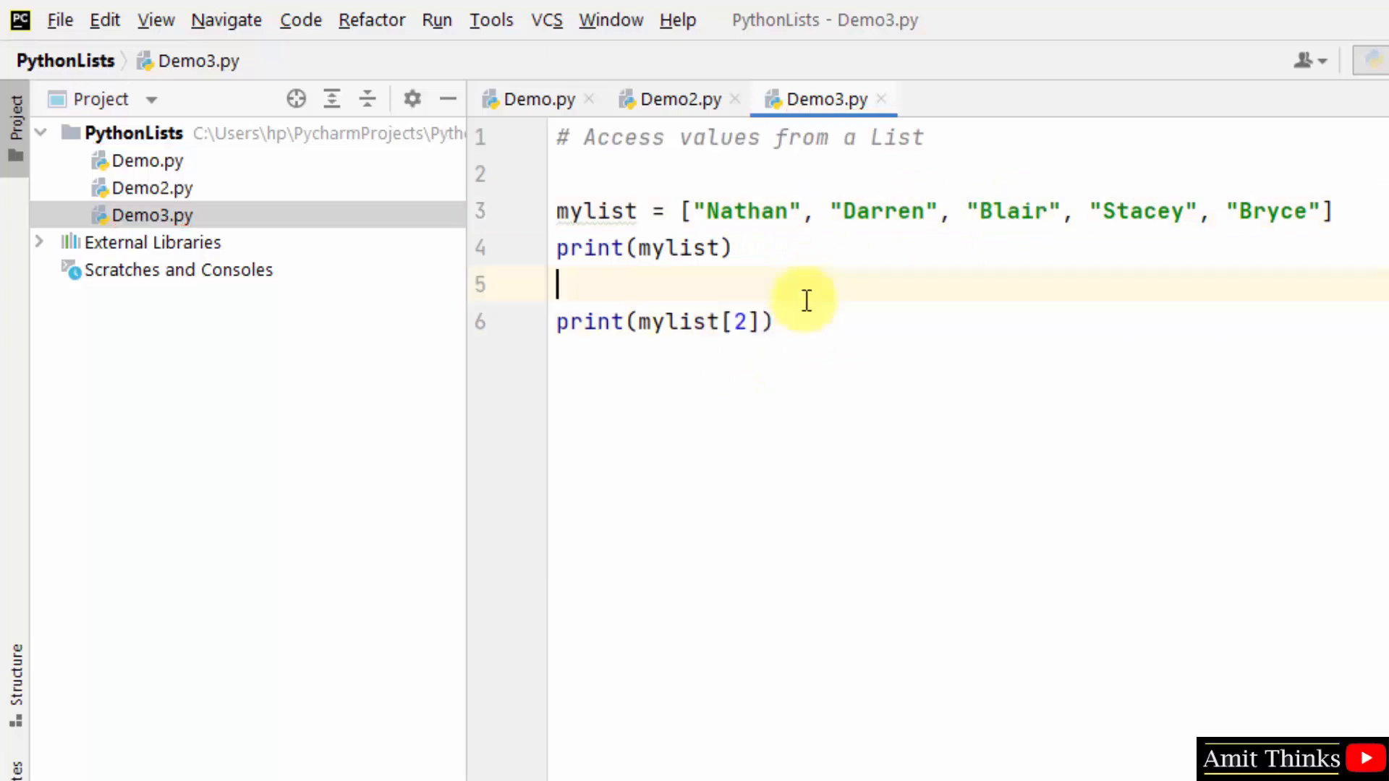
pyautogui.rightClick(663, 322)
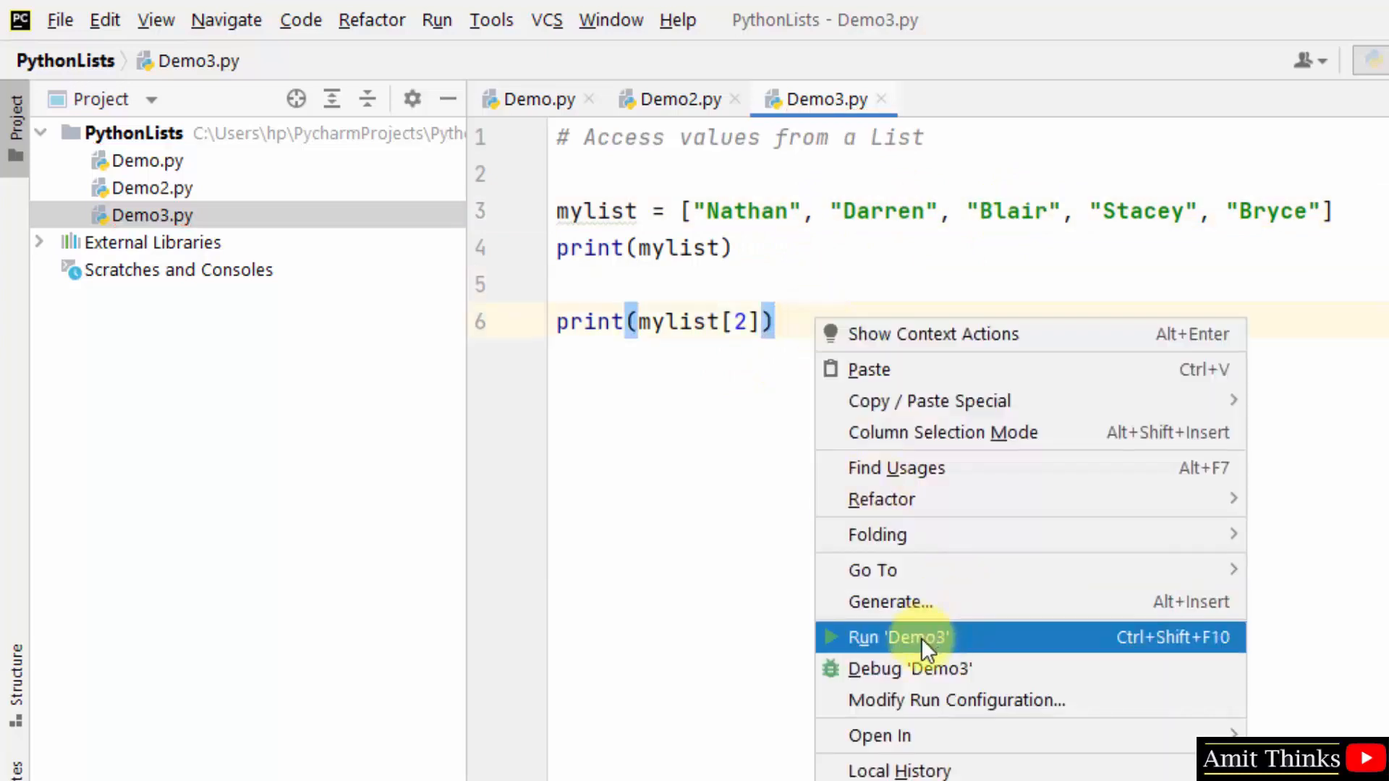
pyautogui.click(898, 637)
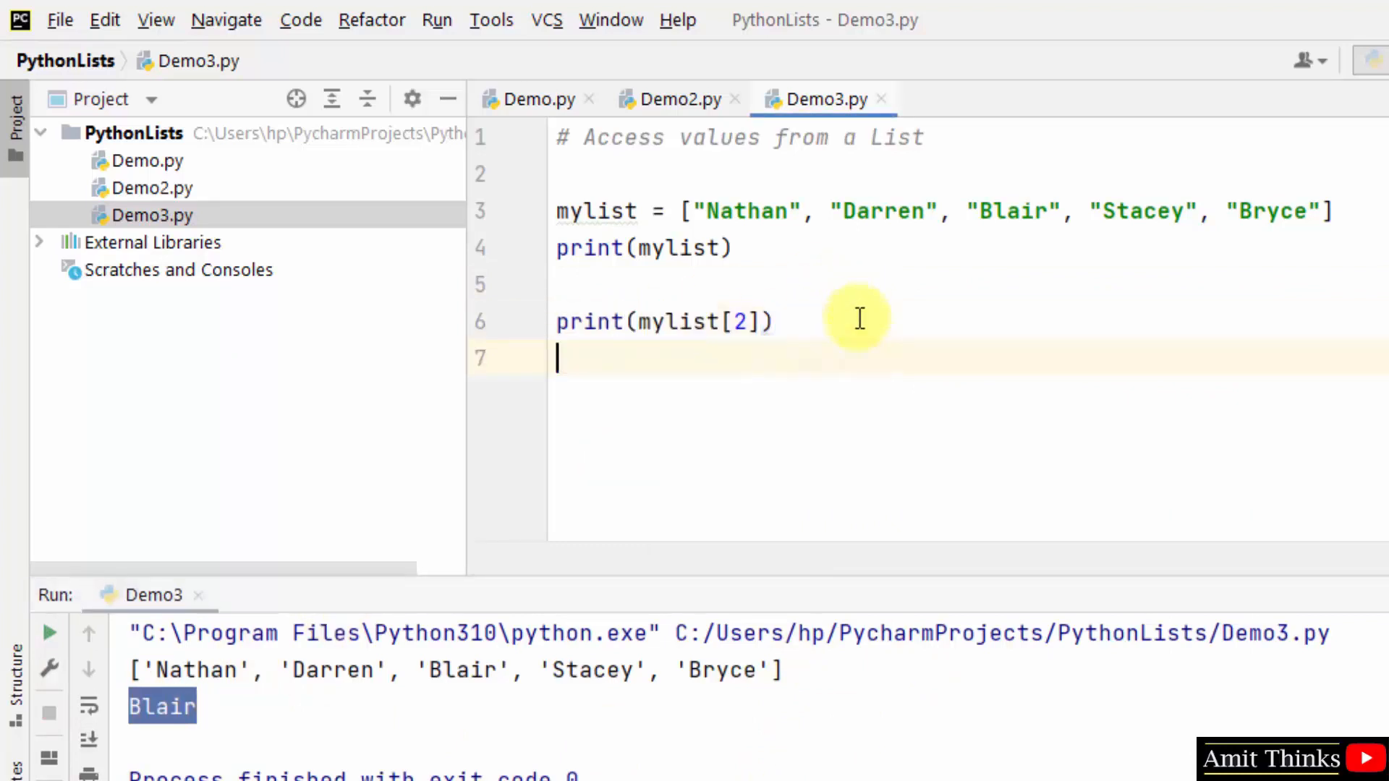
# Add a print(mylist[4]) line beneath the mylist[2] print
pyautogui.write('print(mylist[5])')
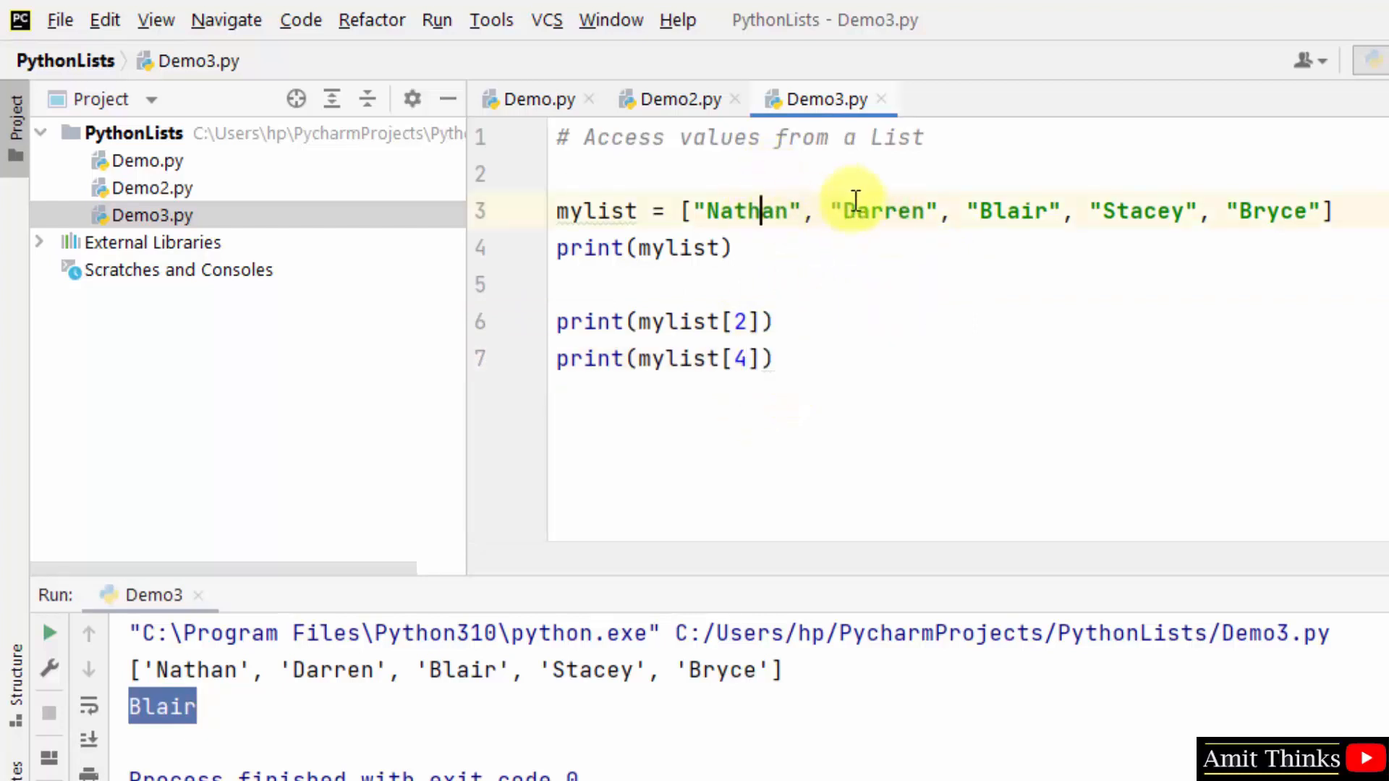
pyautogui.doubleClick(1273, 211)
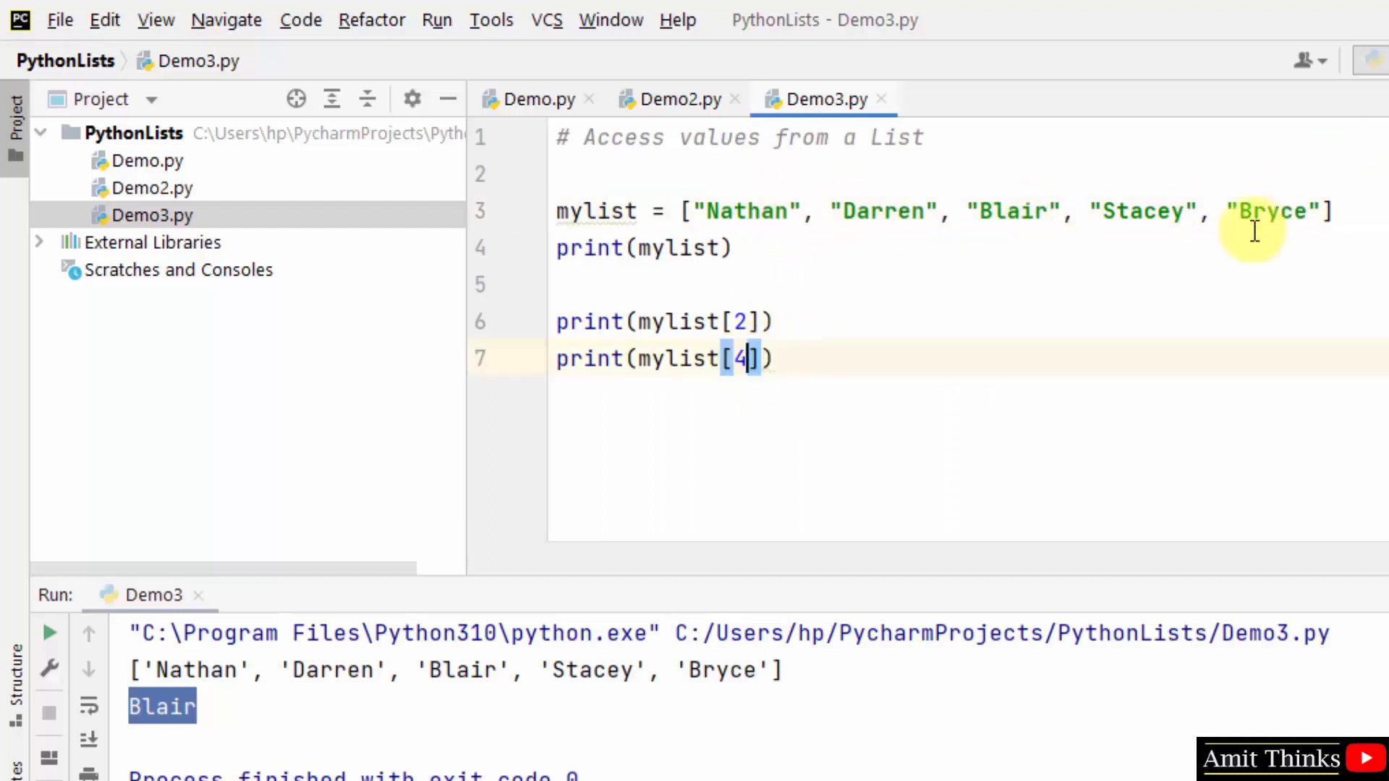
pyautogui.rightClick(660, 358)
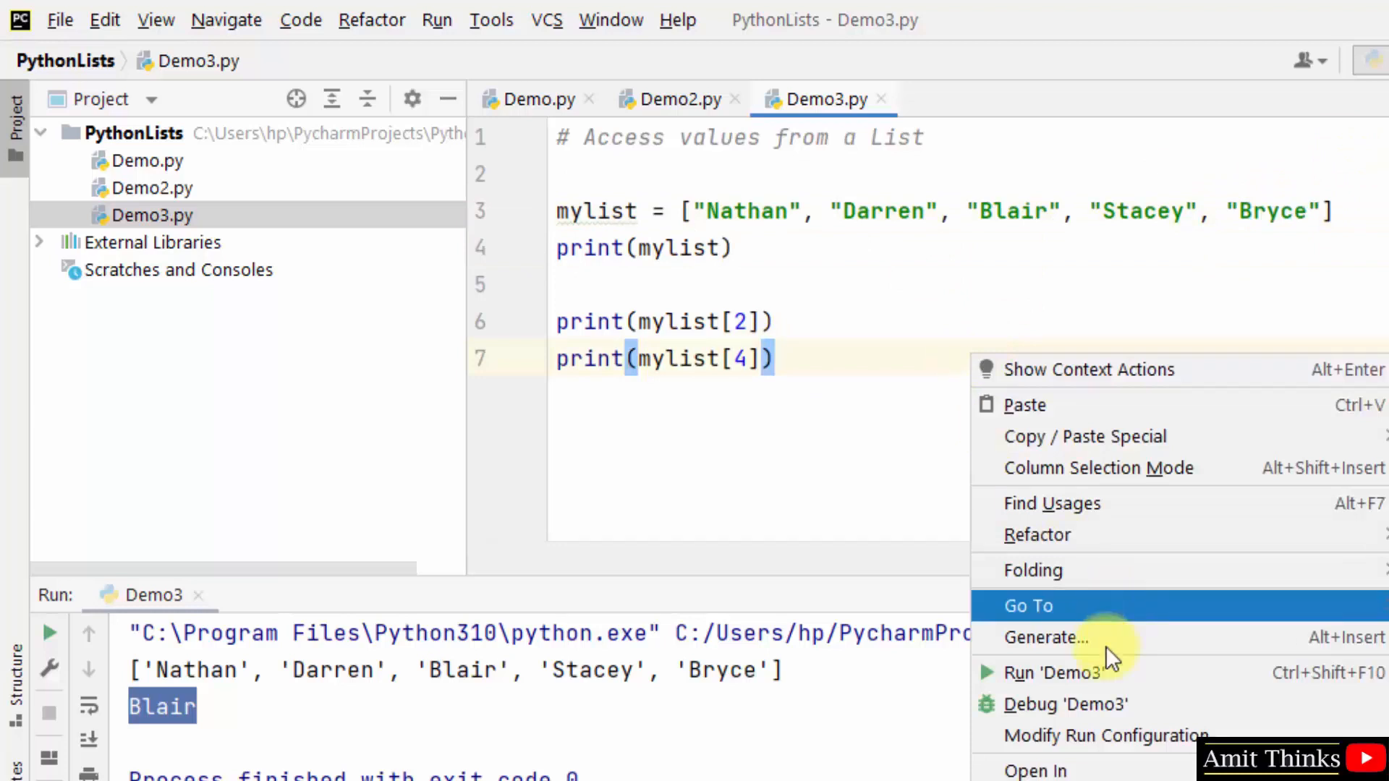